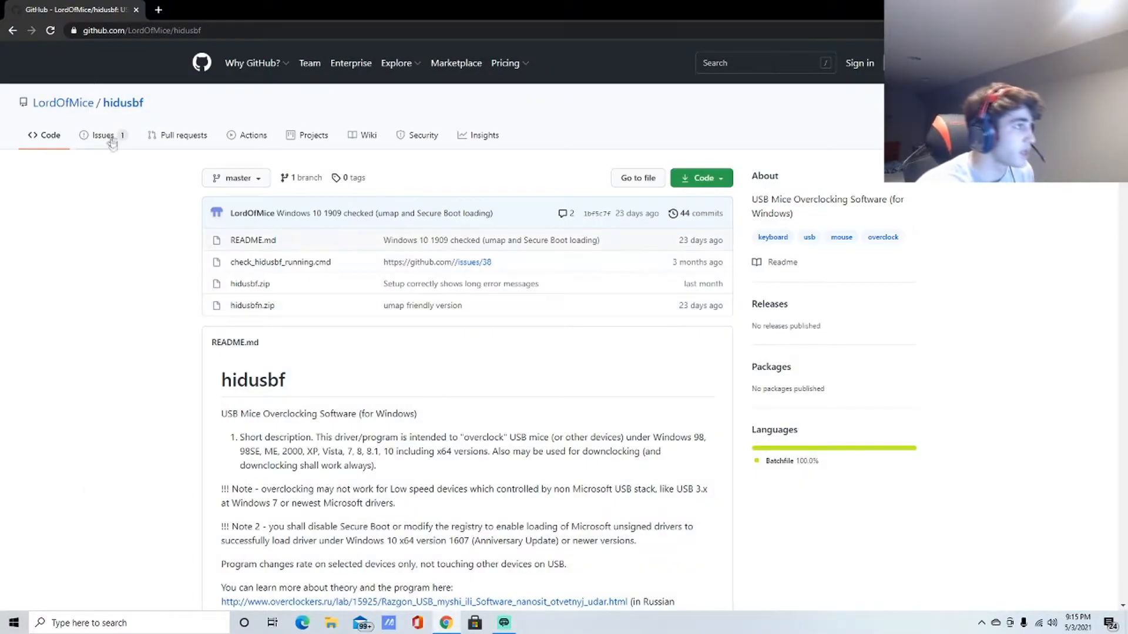
mouse_move(155, 260)
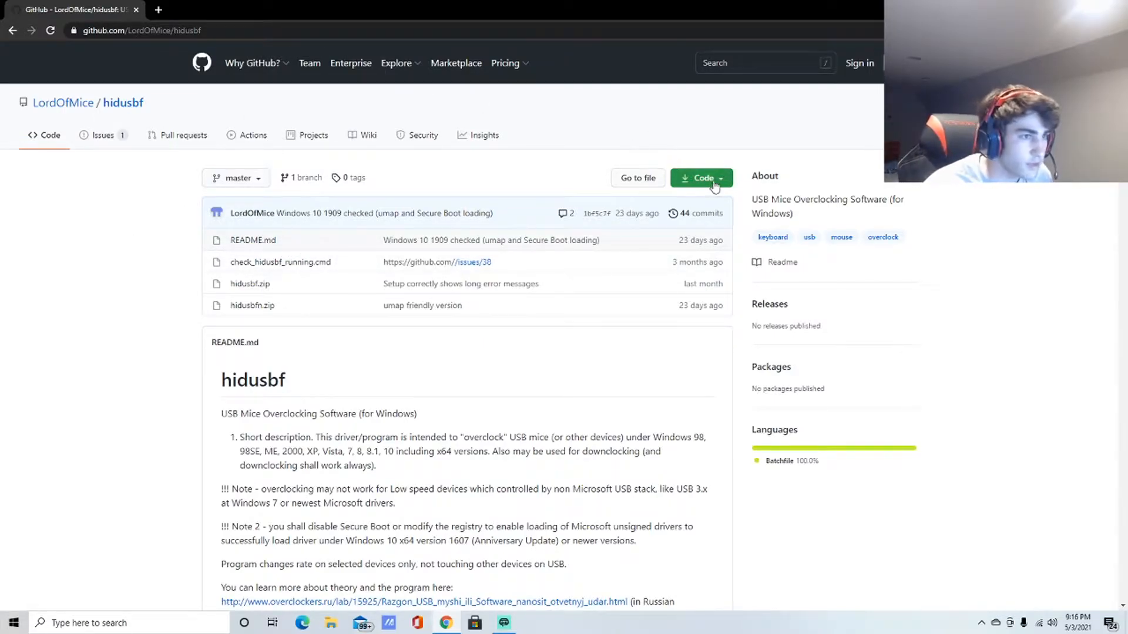
Step: Download the hidusbf repository as a ZIP from its Code menu
click(700, 179)
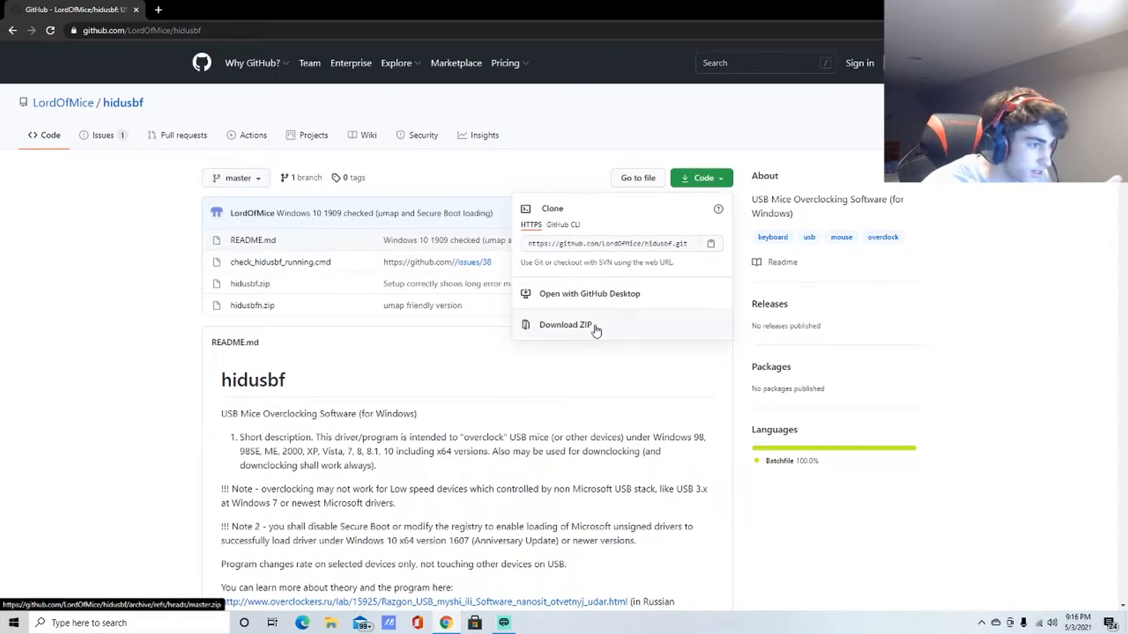
click(566, 325)
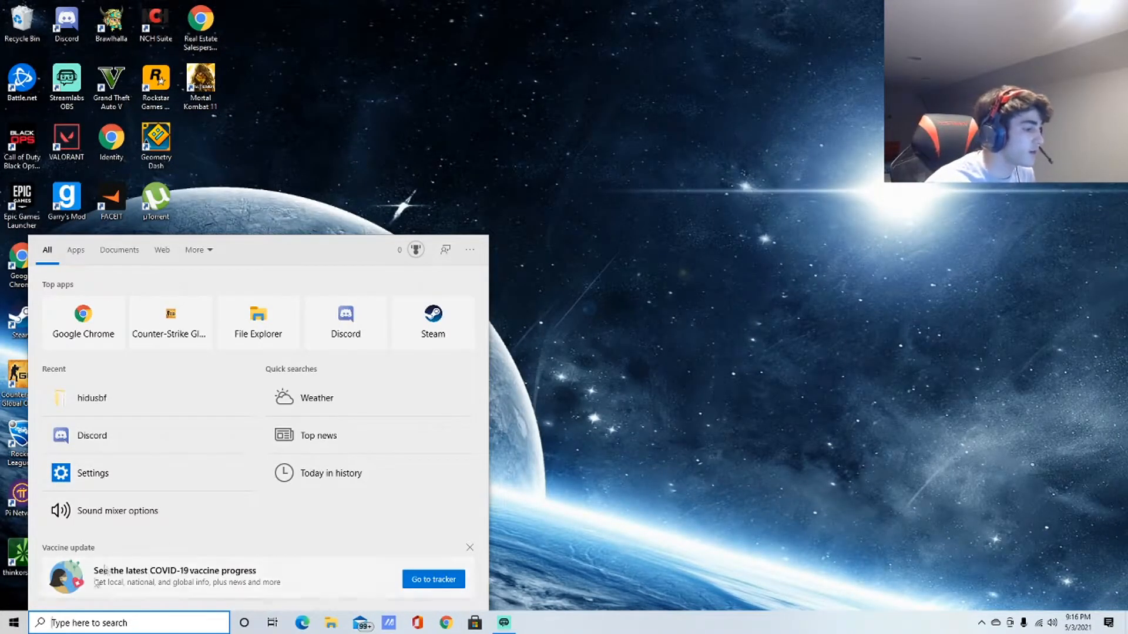
Step: Find the hidusbf folder via taskbar search and launch Setup from its DRIVER folder
text(hidusbf)
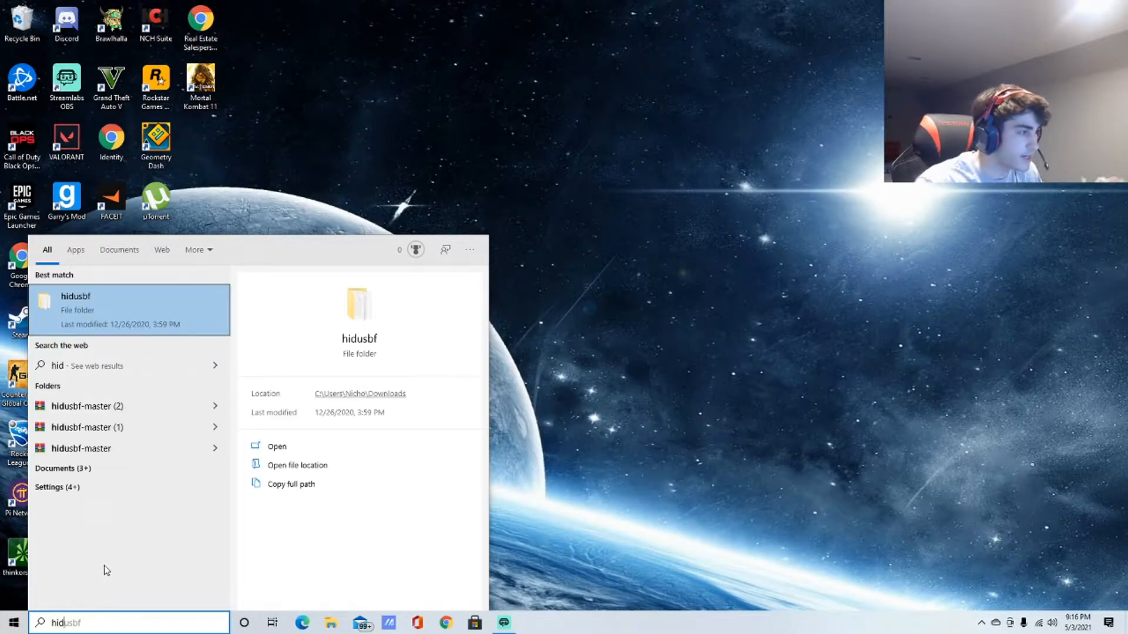
click(276, 446)
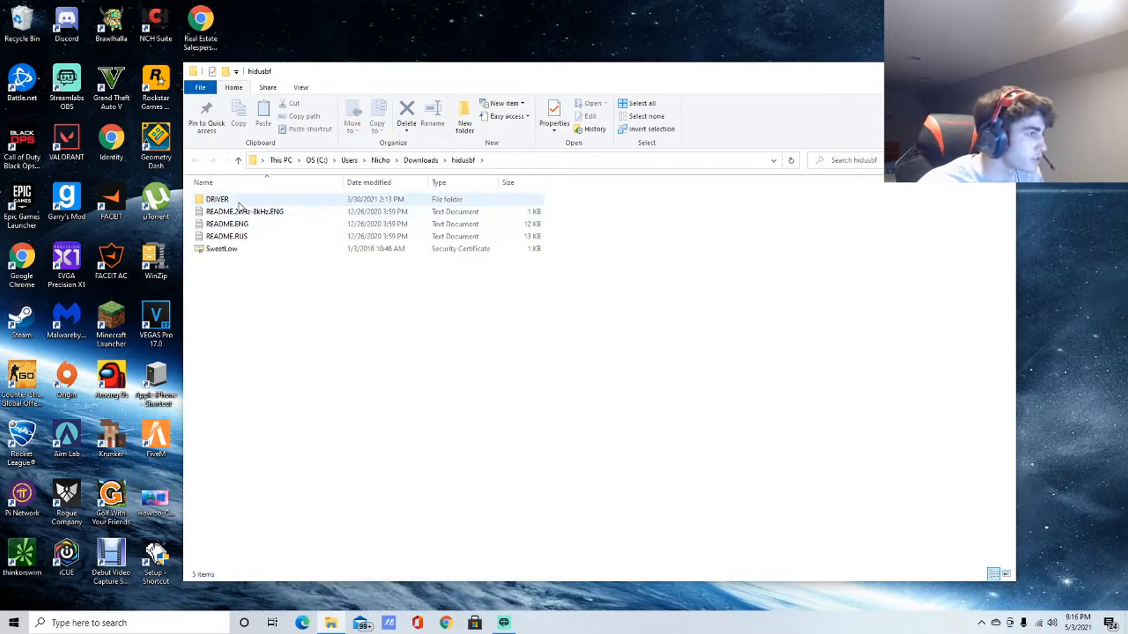
double_click(218, 199)
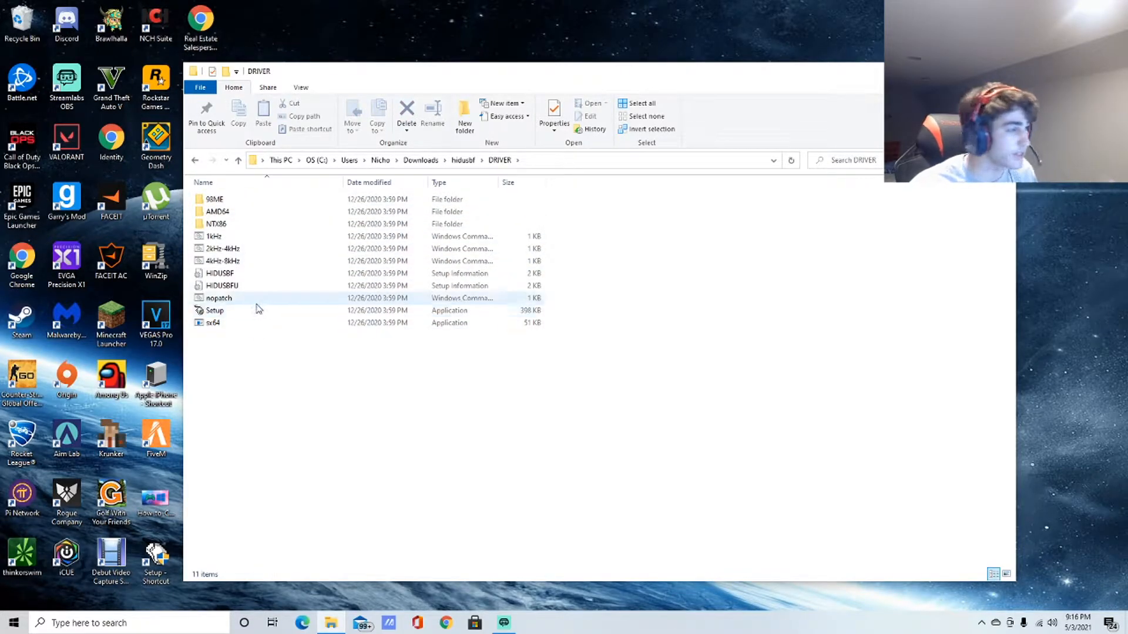
double_click(214, 310)
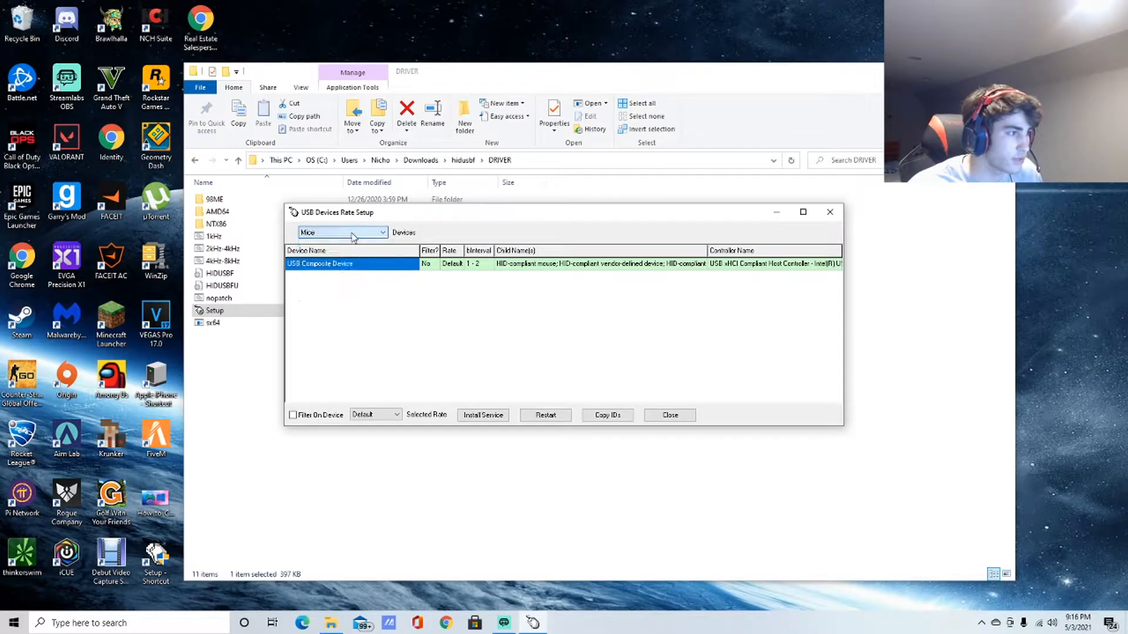
Step: List all USB devices and select the controller's composite device row for a 1000 rate filter
click(341, 232)
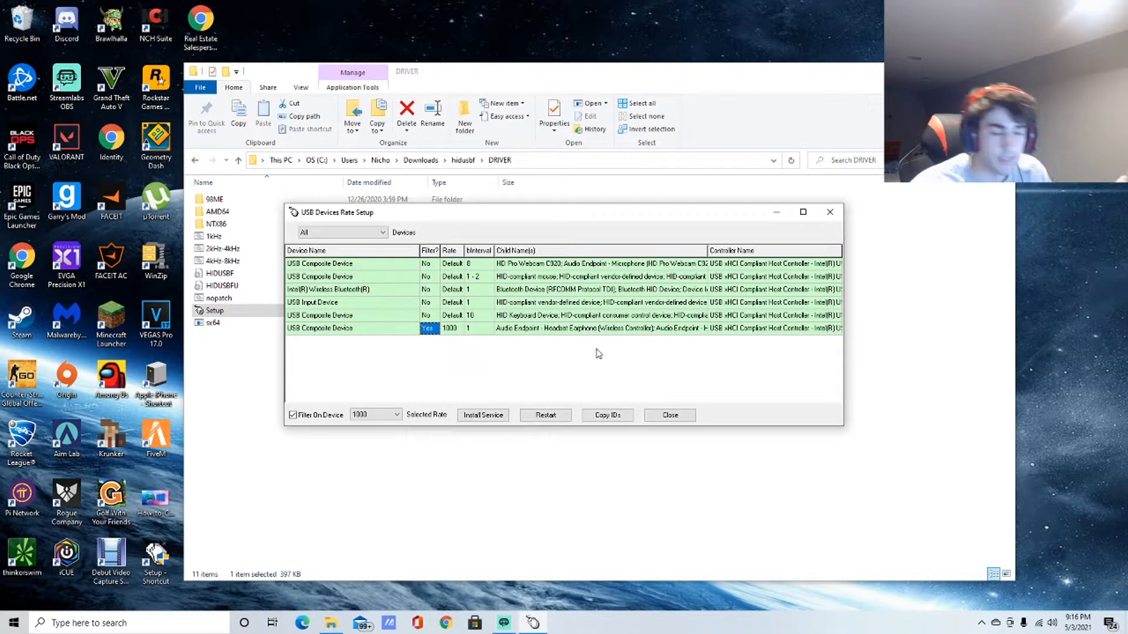
click(347, 329)
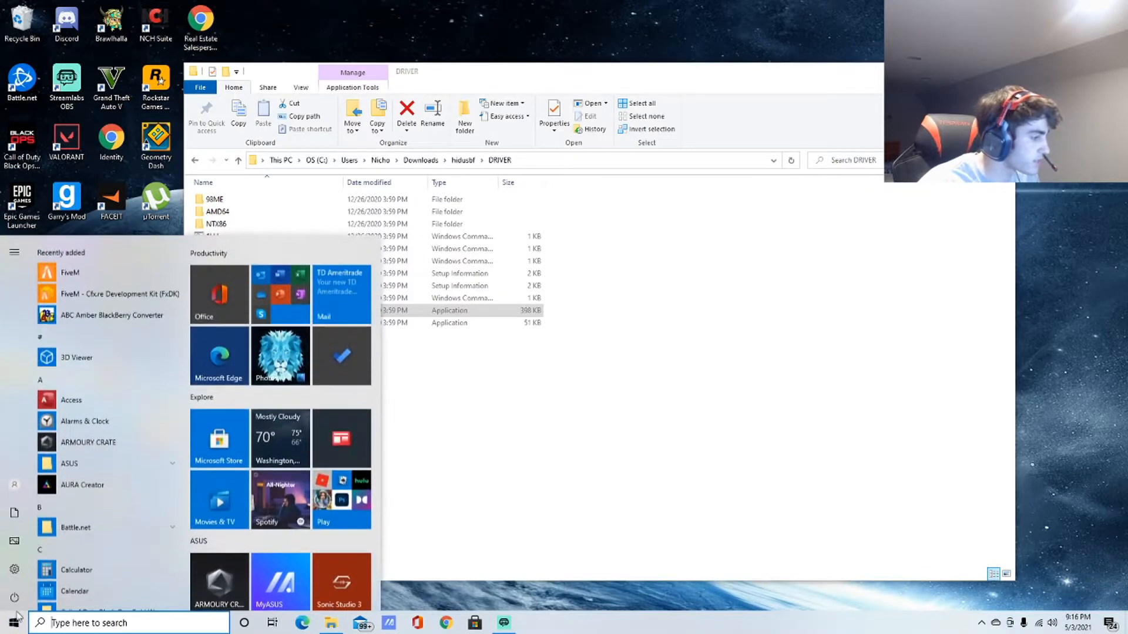
Step: Restart the PC into recovery options via Shift+Restart from the Start power menu
click(11, 613)
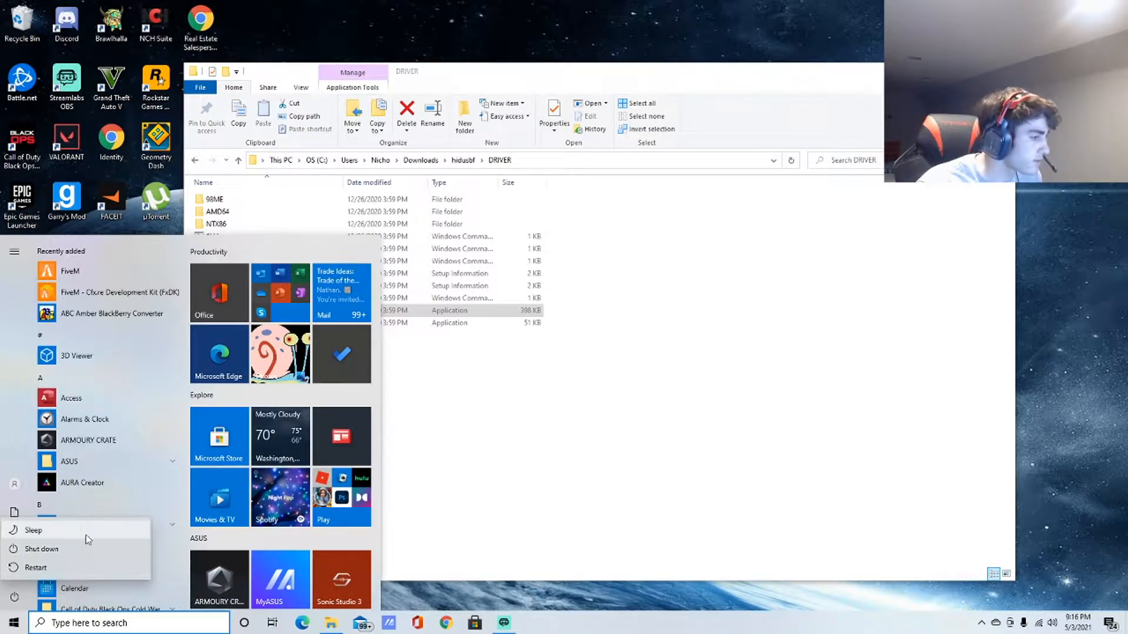
click(35, 568)
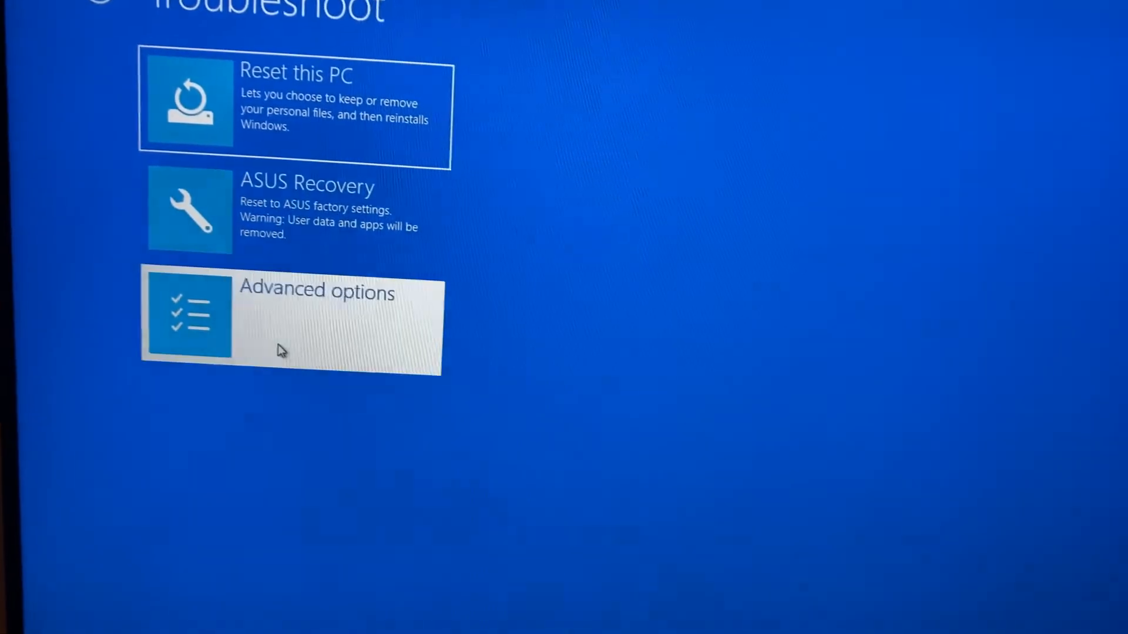
Step: Go through Troubleshoot, Advanced options and Startup Settings, restarting with driver signature enforcement disabled
click(291, 322)
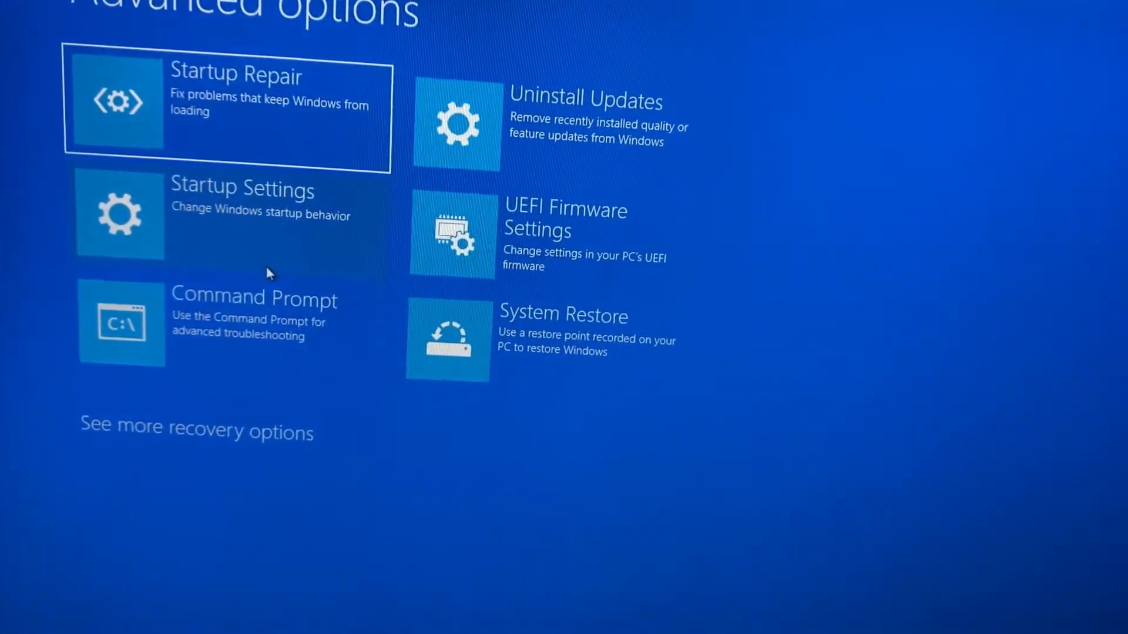
click(242, 206)
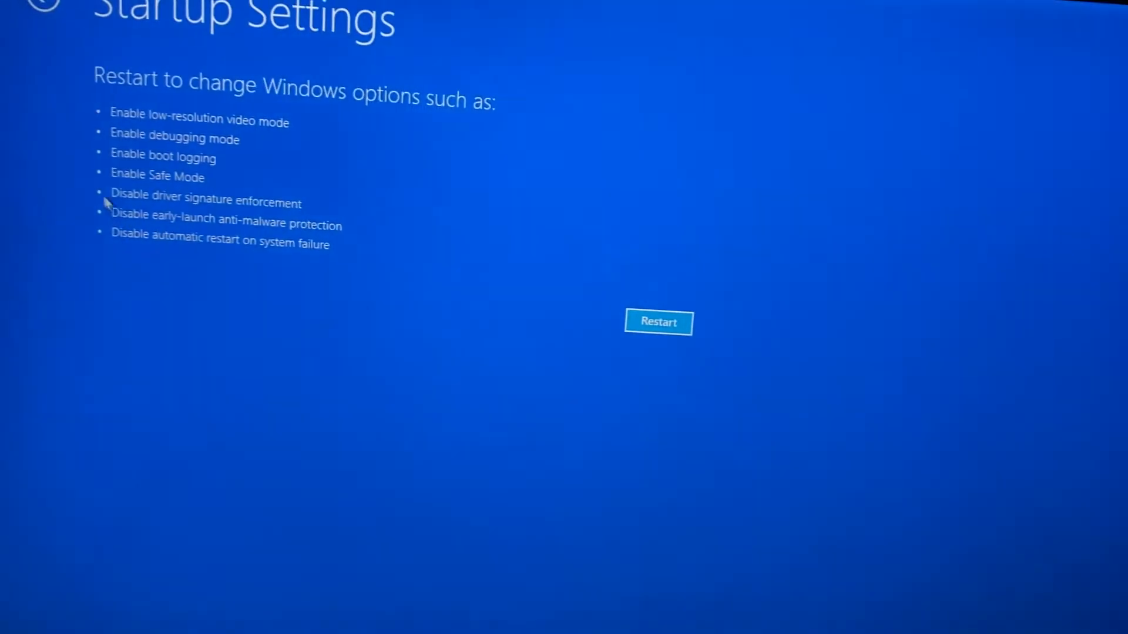
click(658, 322)
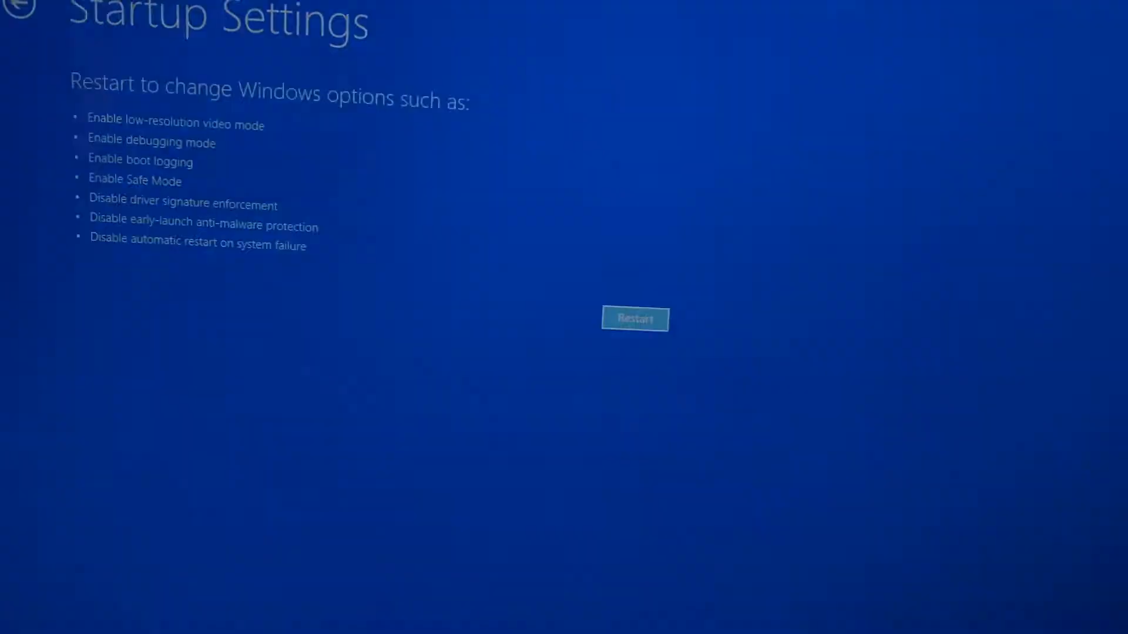
click(635, 320)
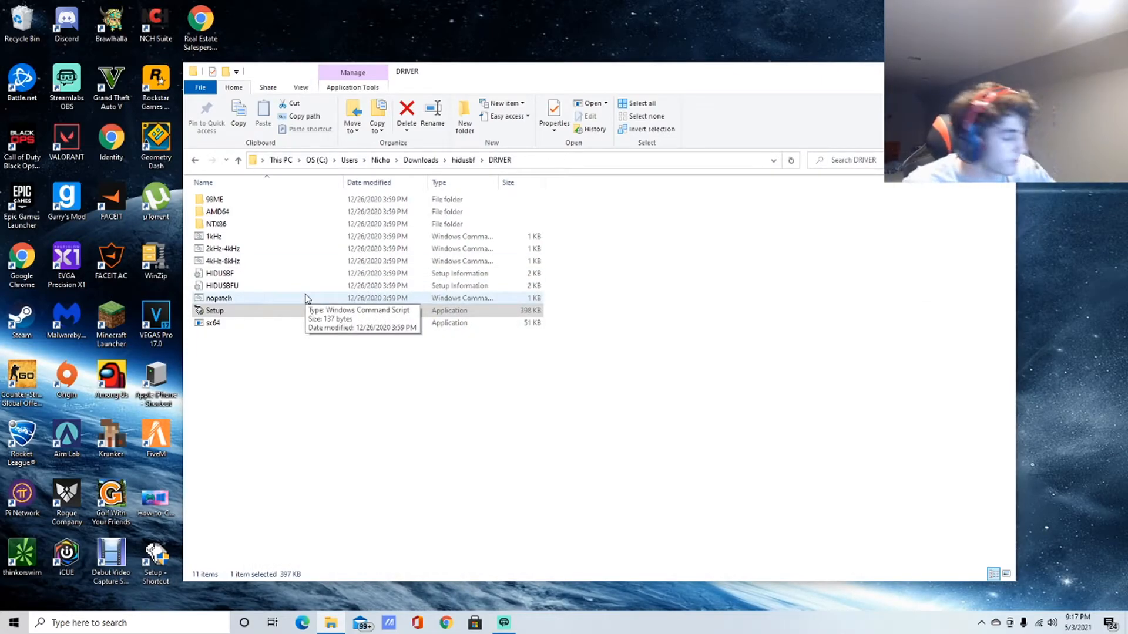
mouse_move(219, 557)
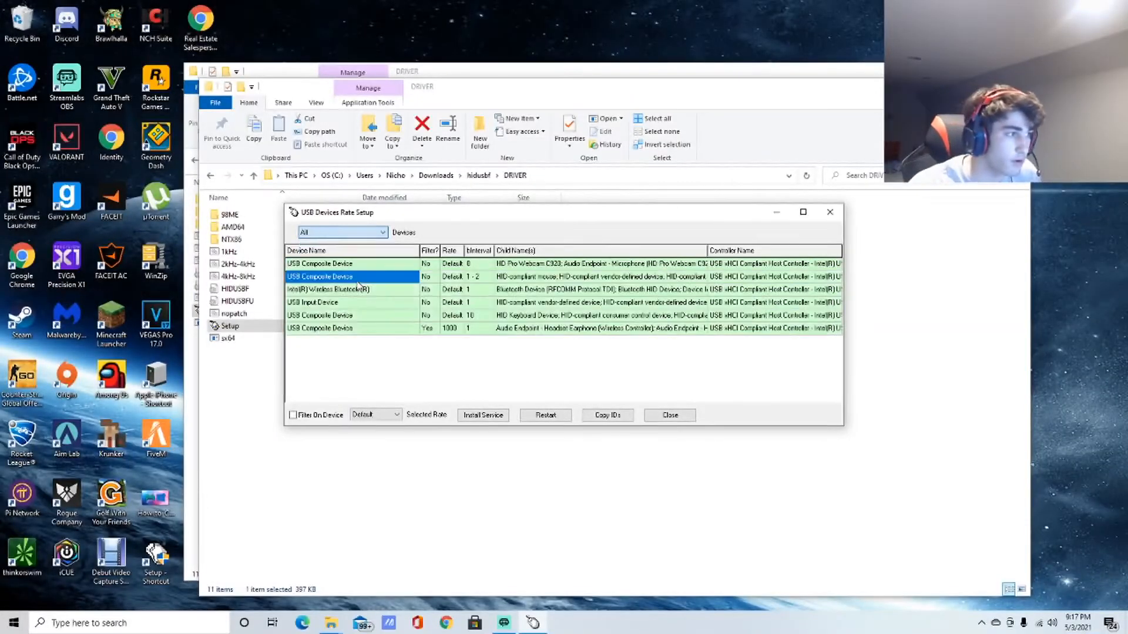
click(351, 329)
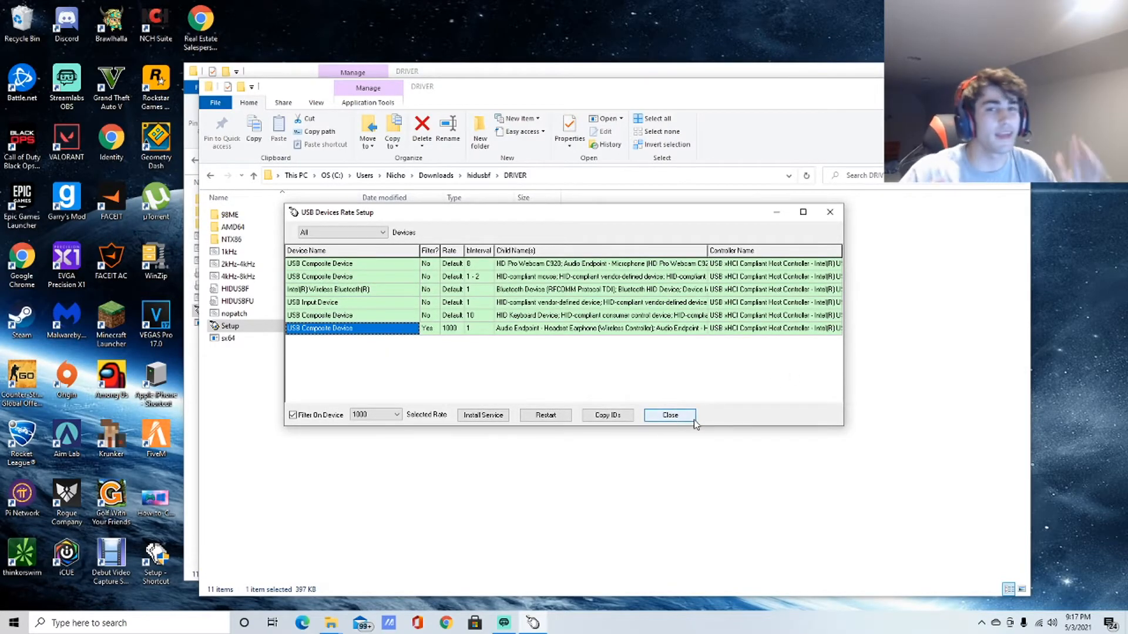
mouse_move(692, 421)
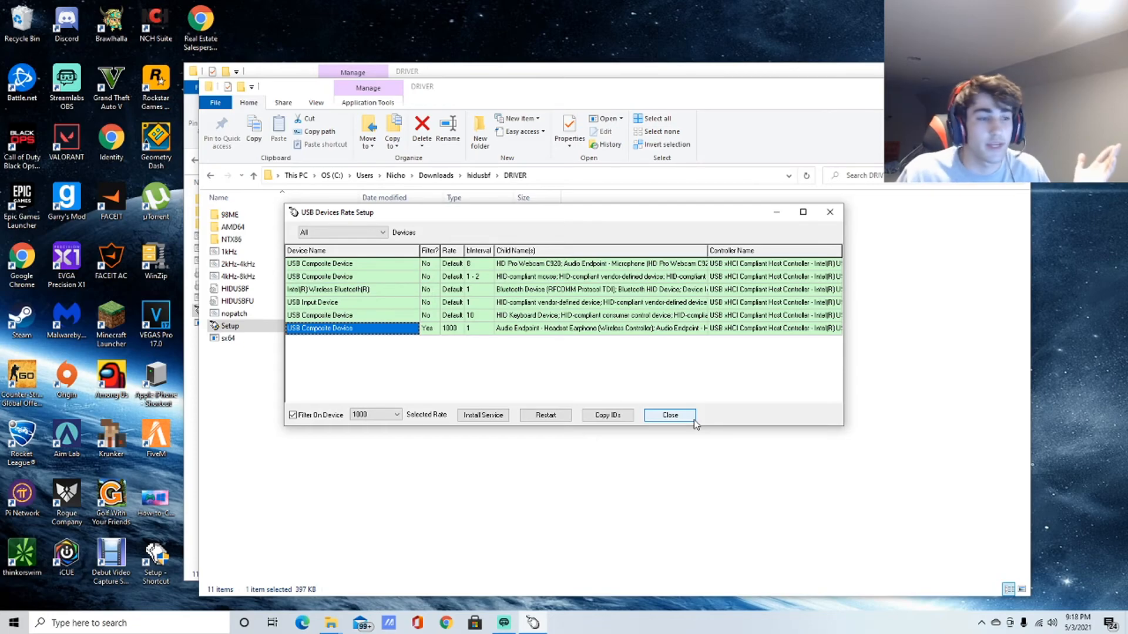
mouse_move(734, 392)
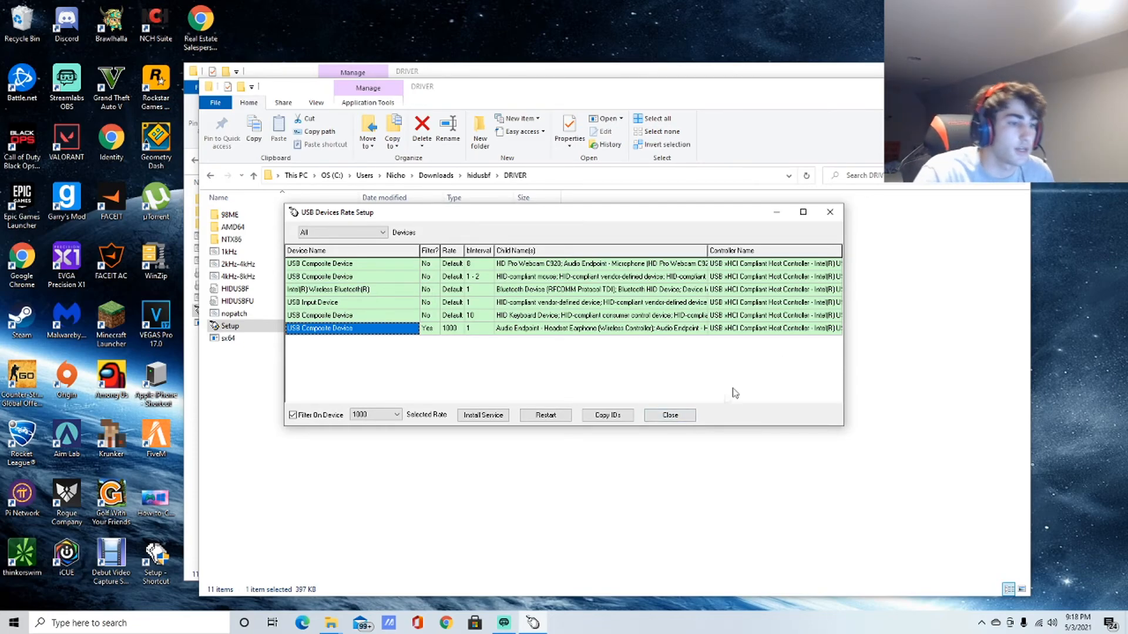